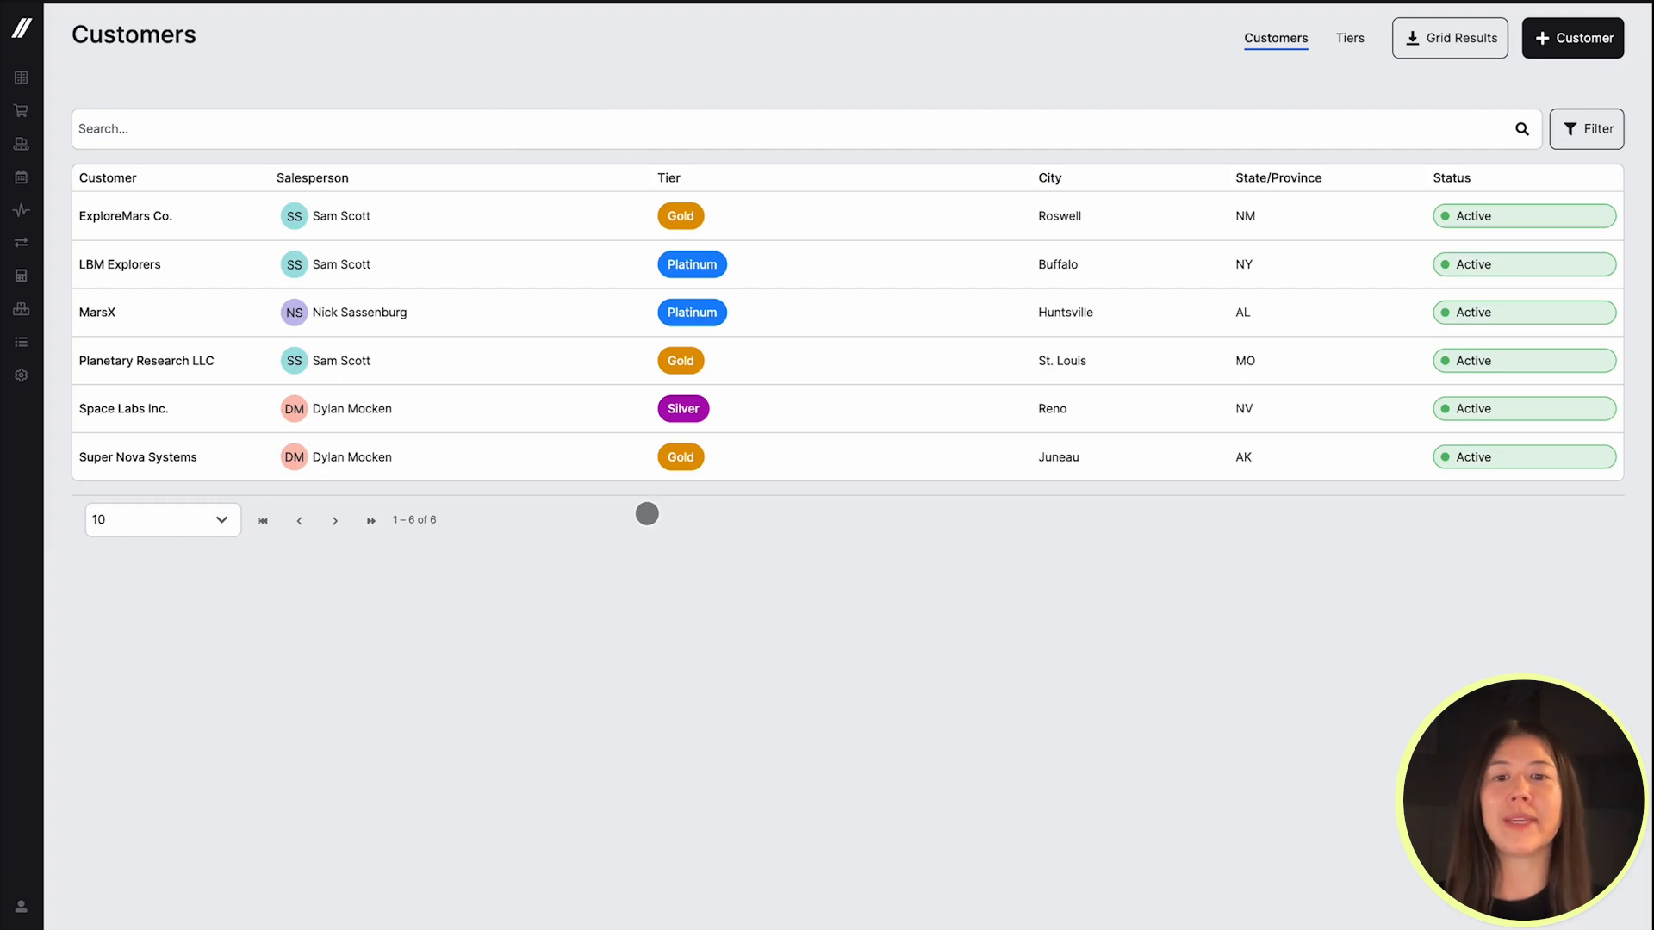
- Open the Space Labs Inc. customer record from the Customers grid
click(124, 410)
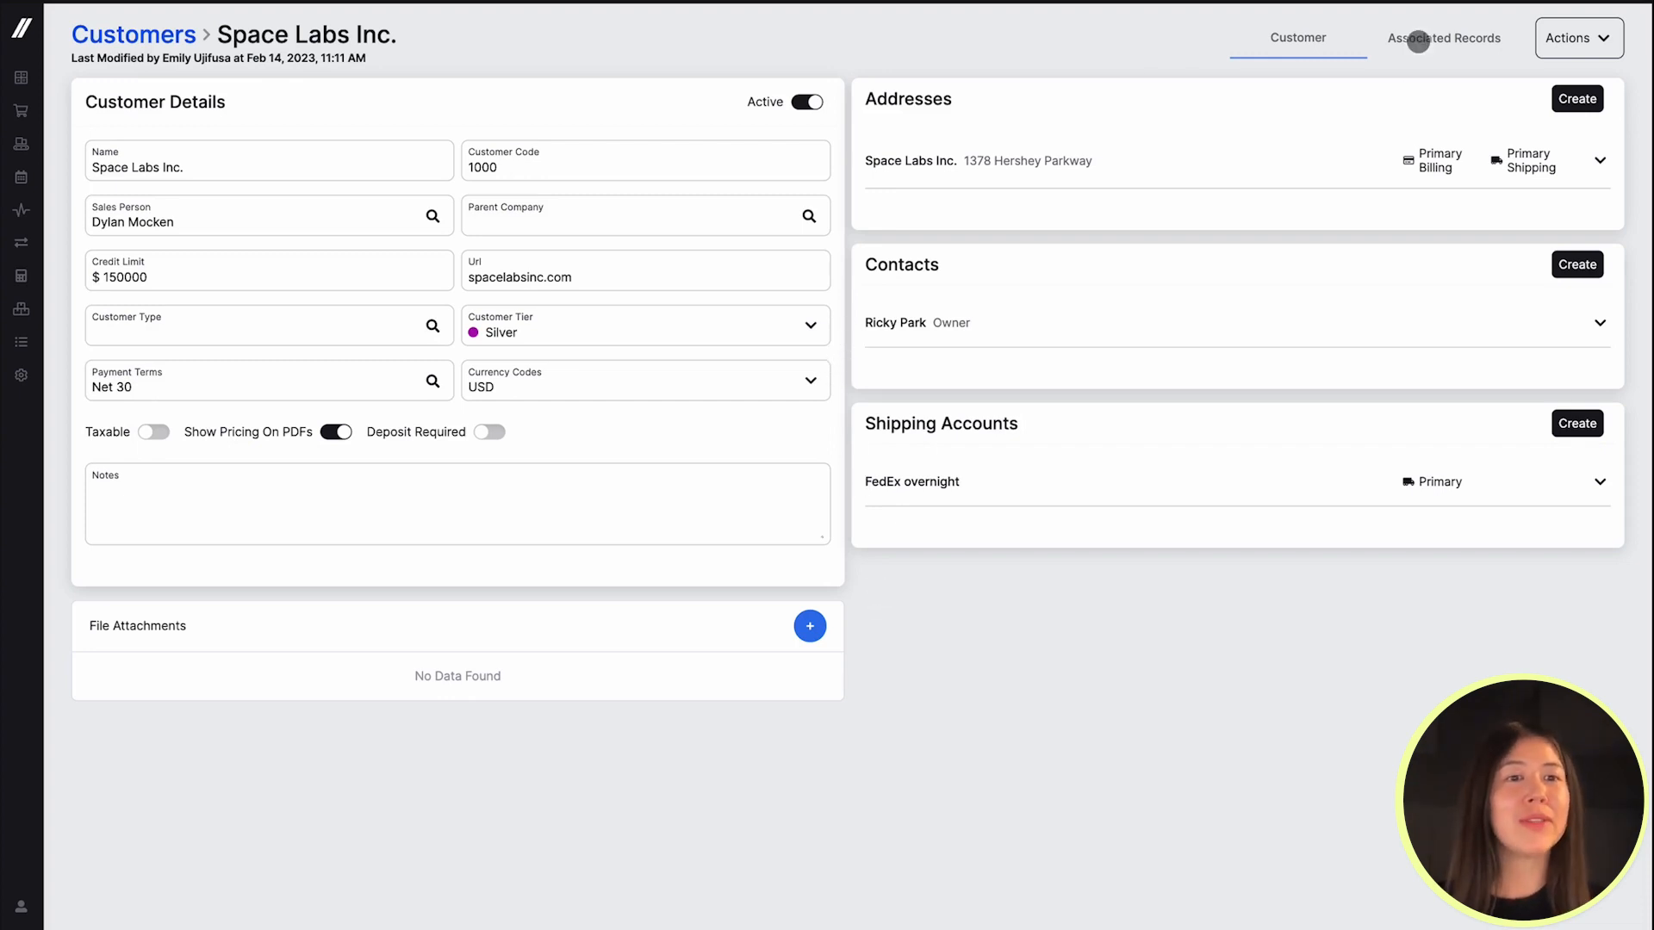
- Show Space Labs Inc.'s associated records: 14 quotes and sales orders
click(1547, 38)
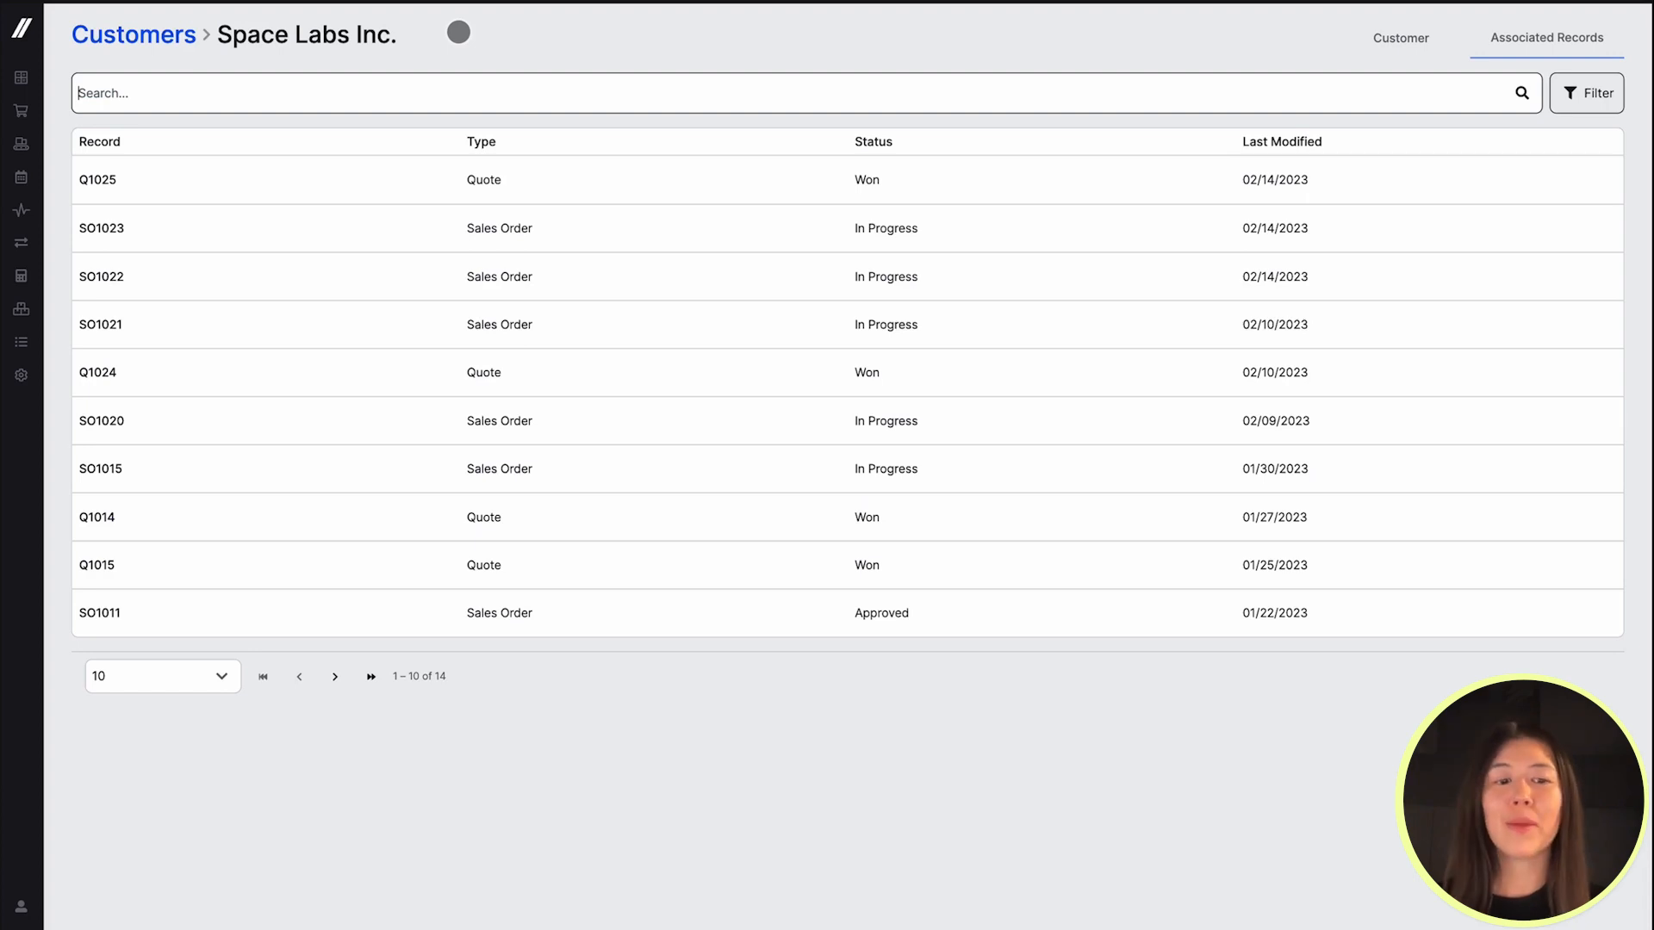
- Open quote Q1025 (Won, two line items totaling $6,760) from the associated records
click(98, 179)
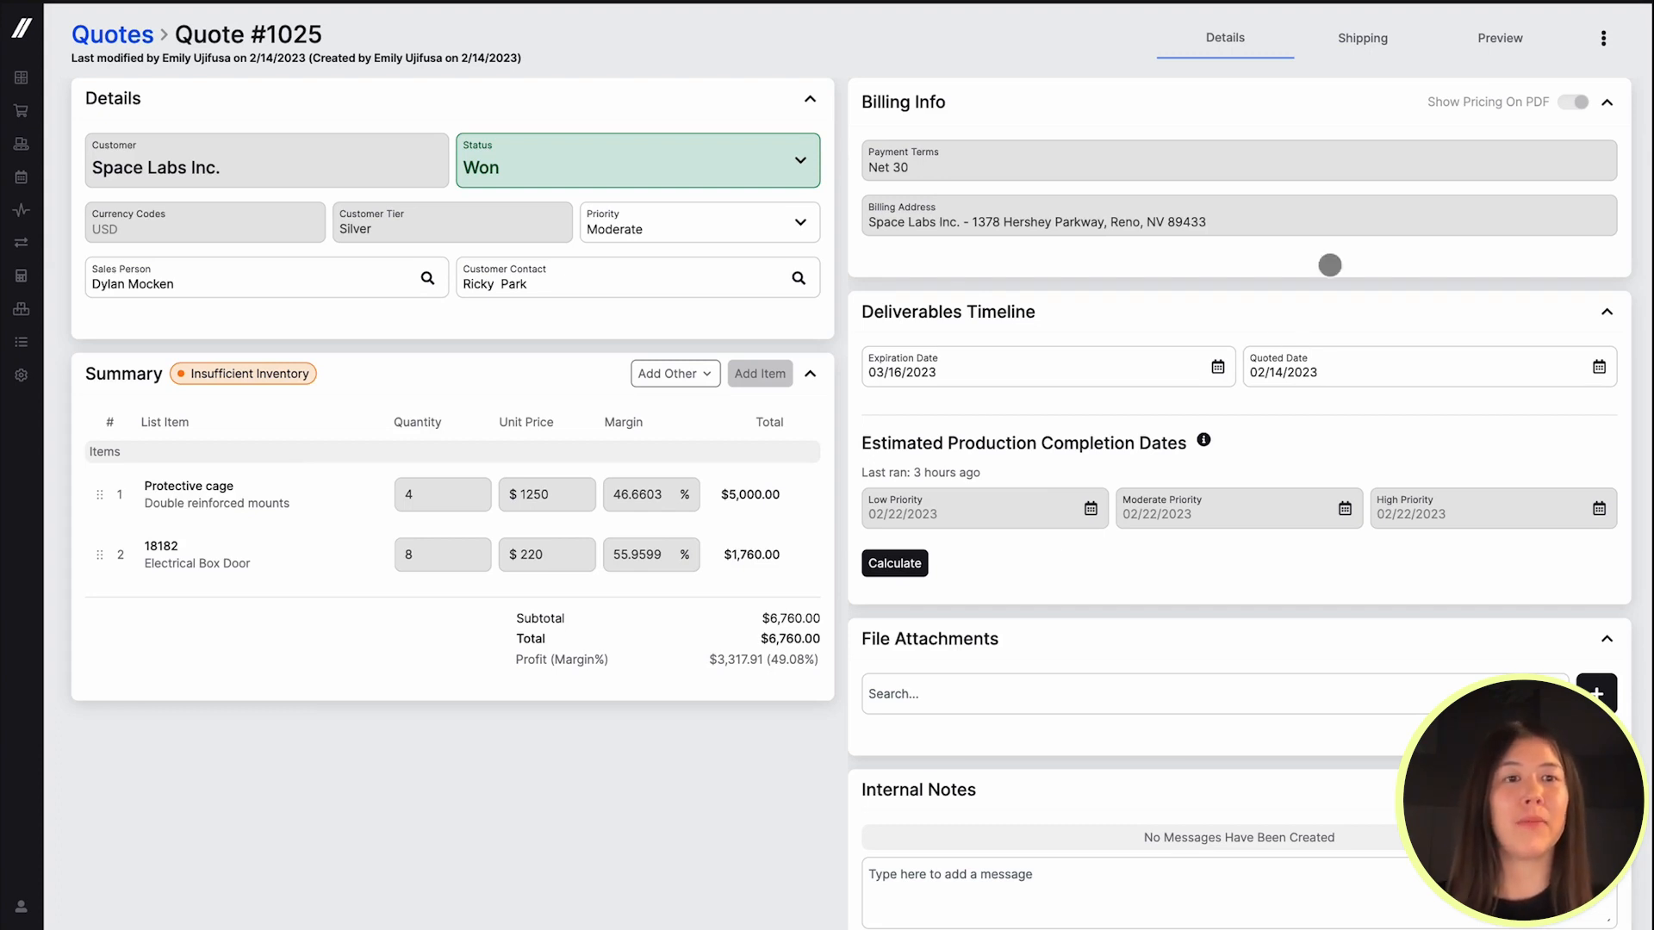
- Preview quote 1025 as a printable document, then open Sales Order #1023 ($6,760, In Progress)
click(1498, 38)
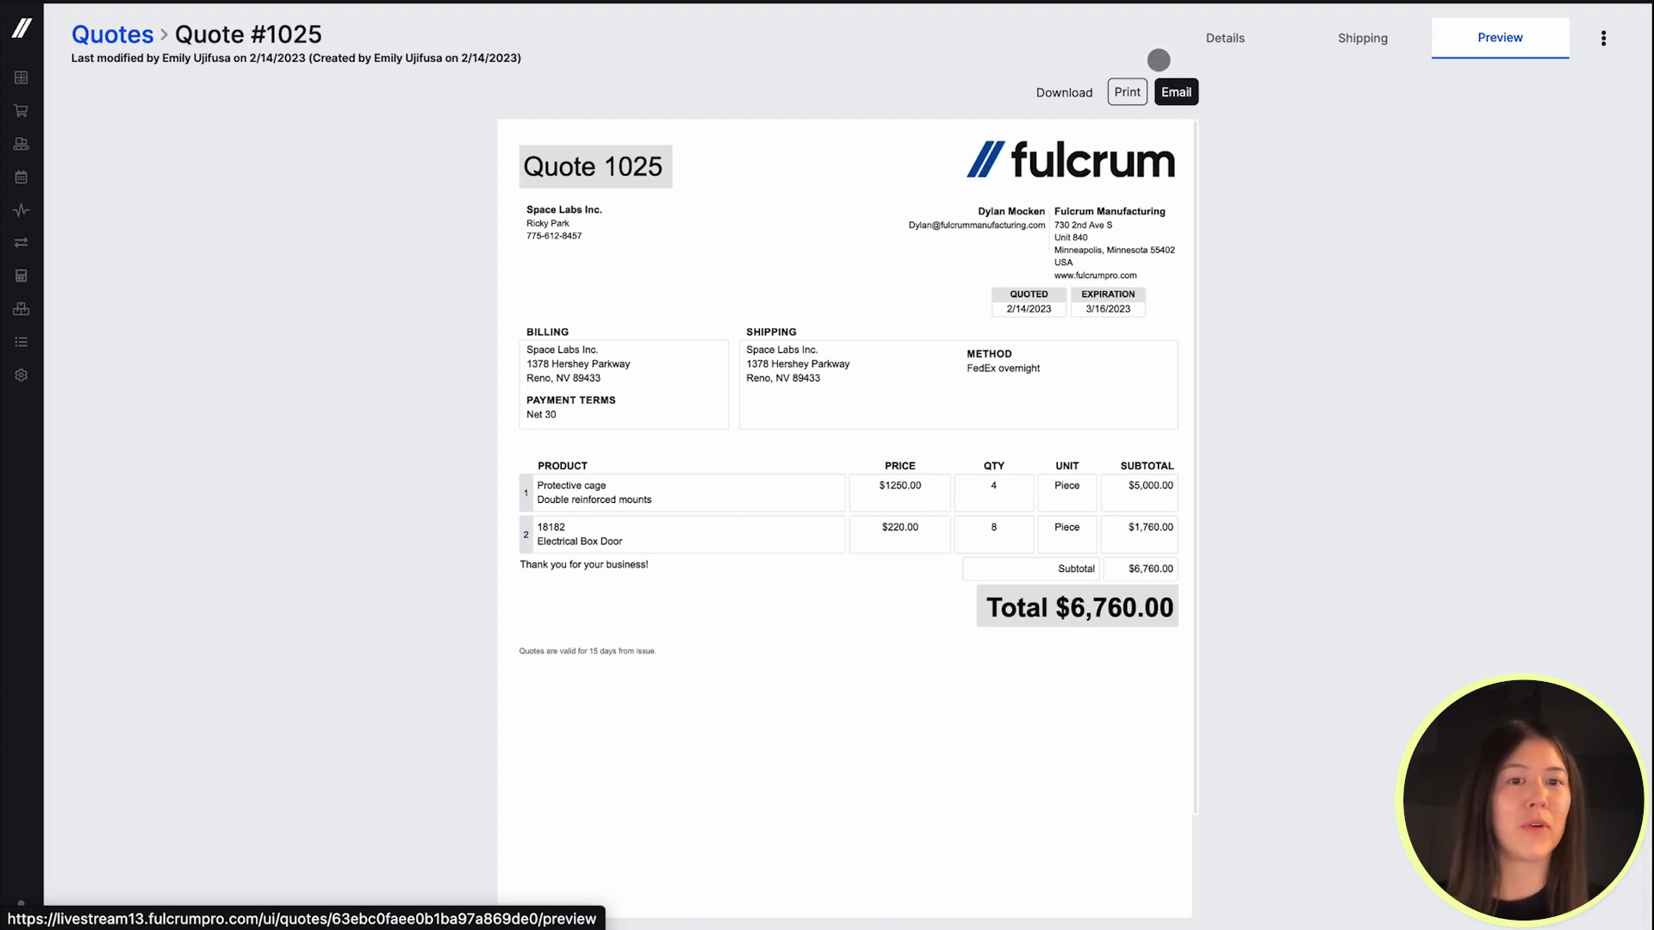
click(1225, 38)
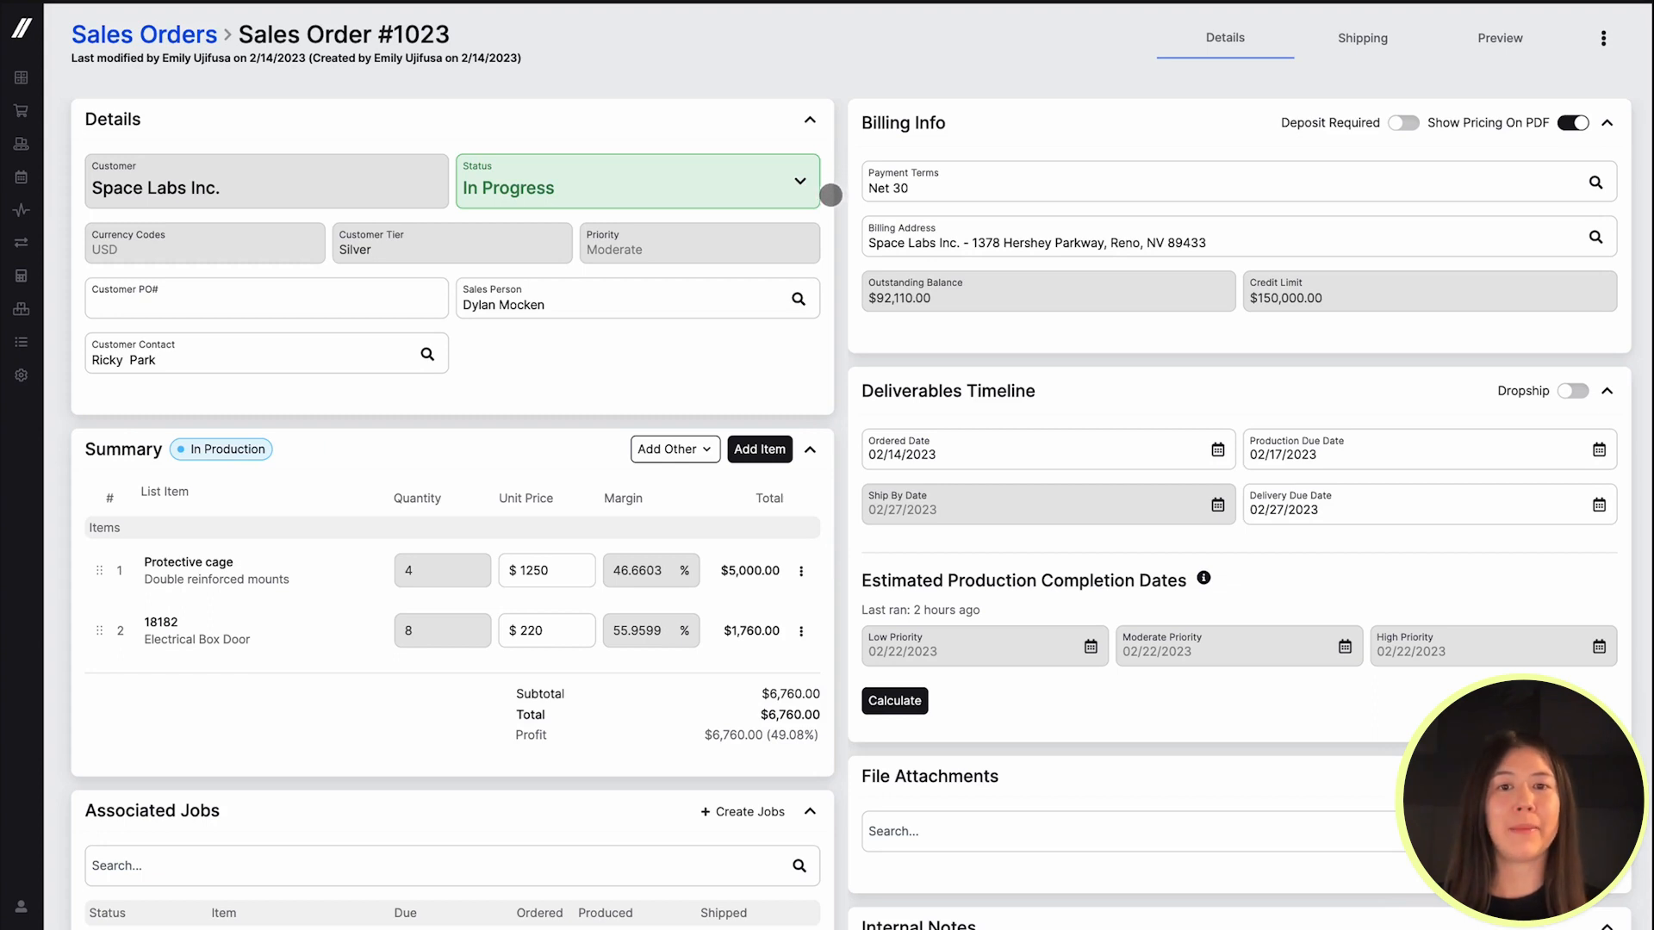
scroll(down, 3)
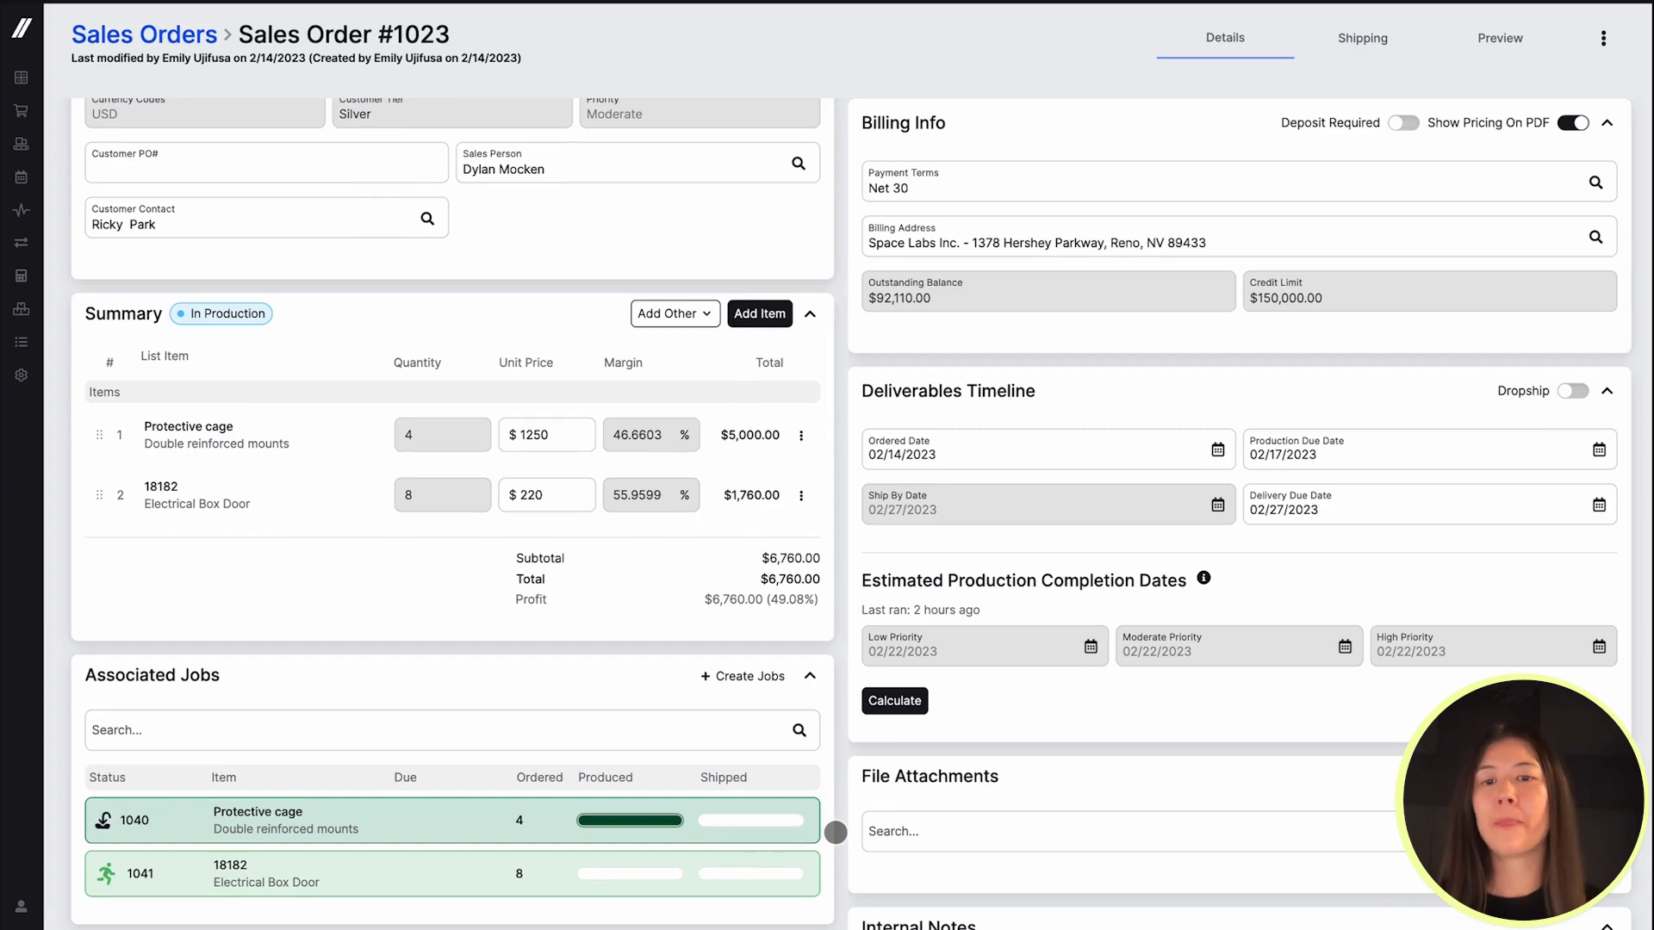
drag(834, 833, 441, 839)
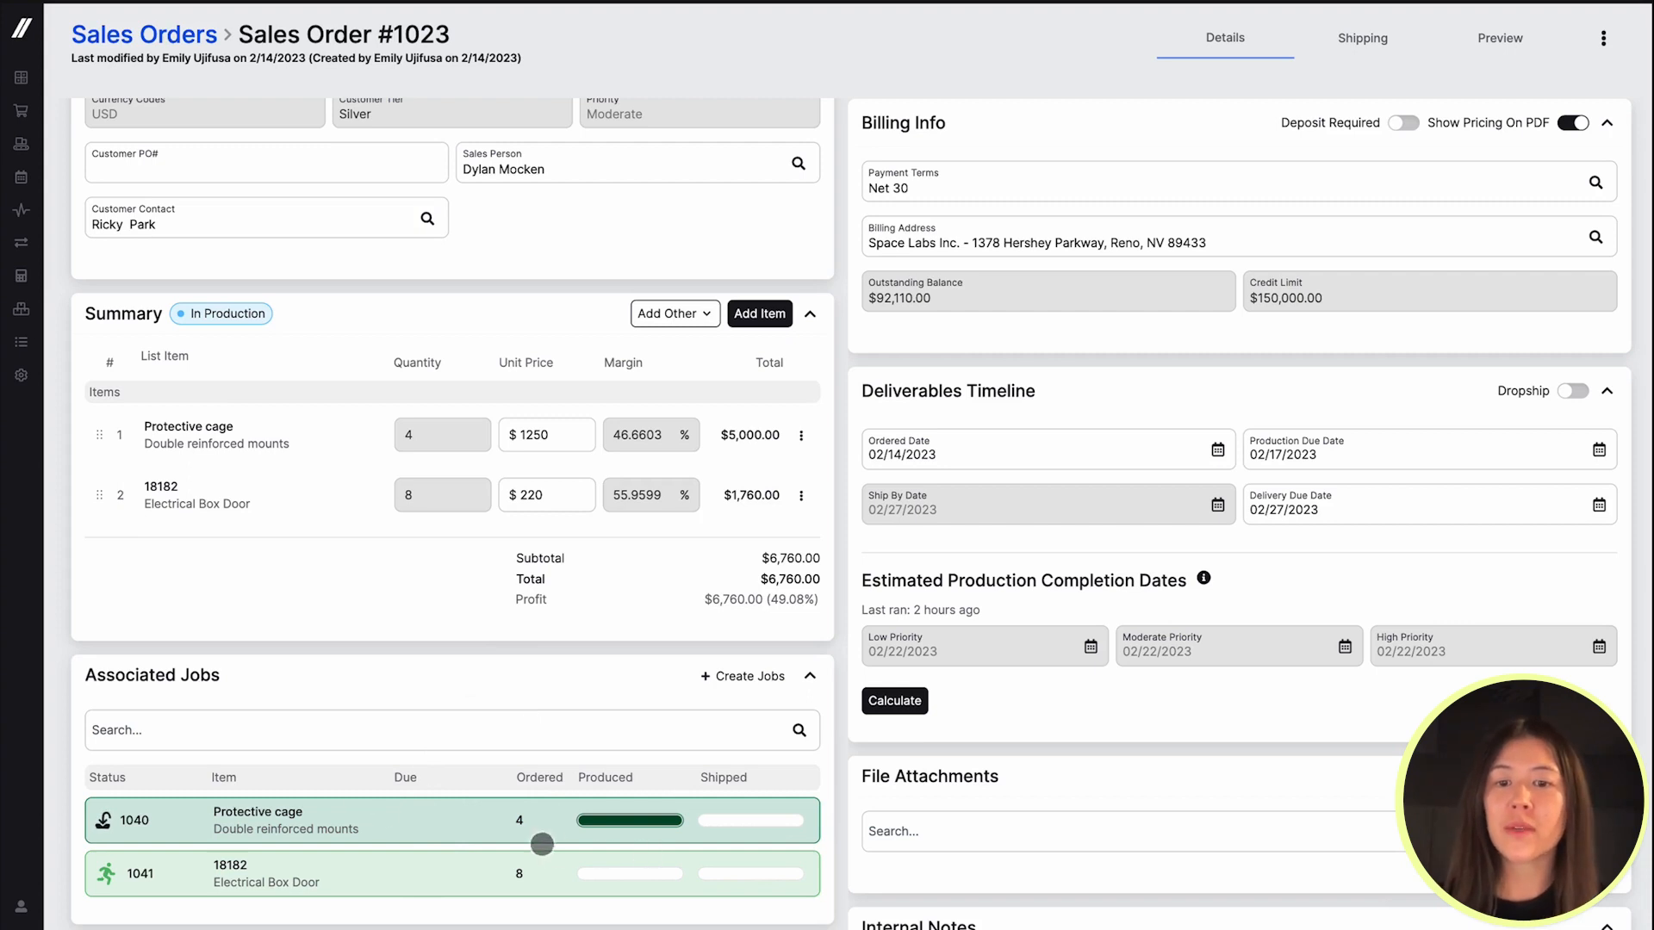
mouse_move(631, 820)
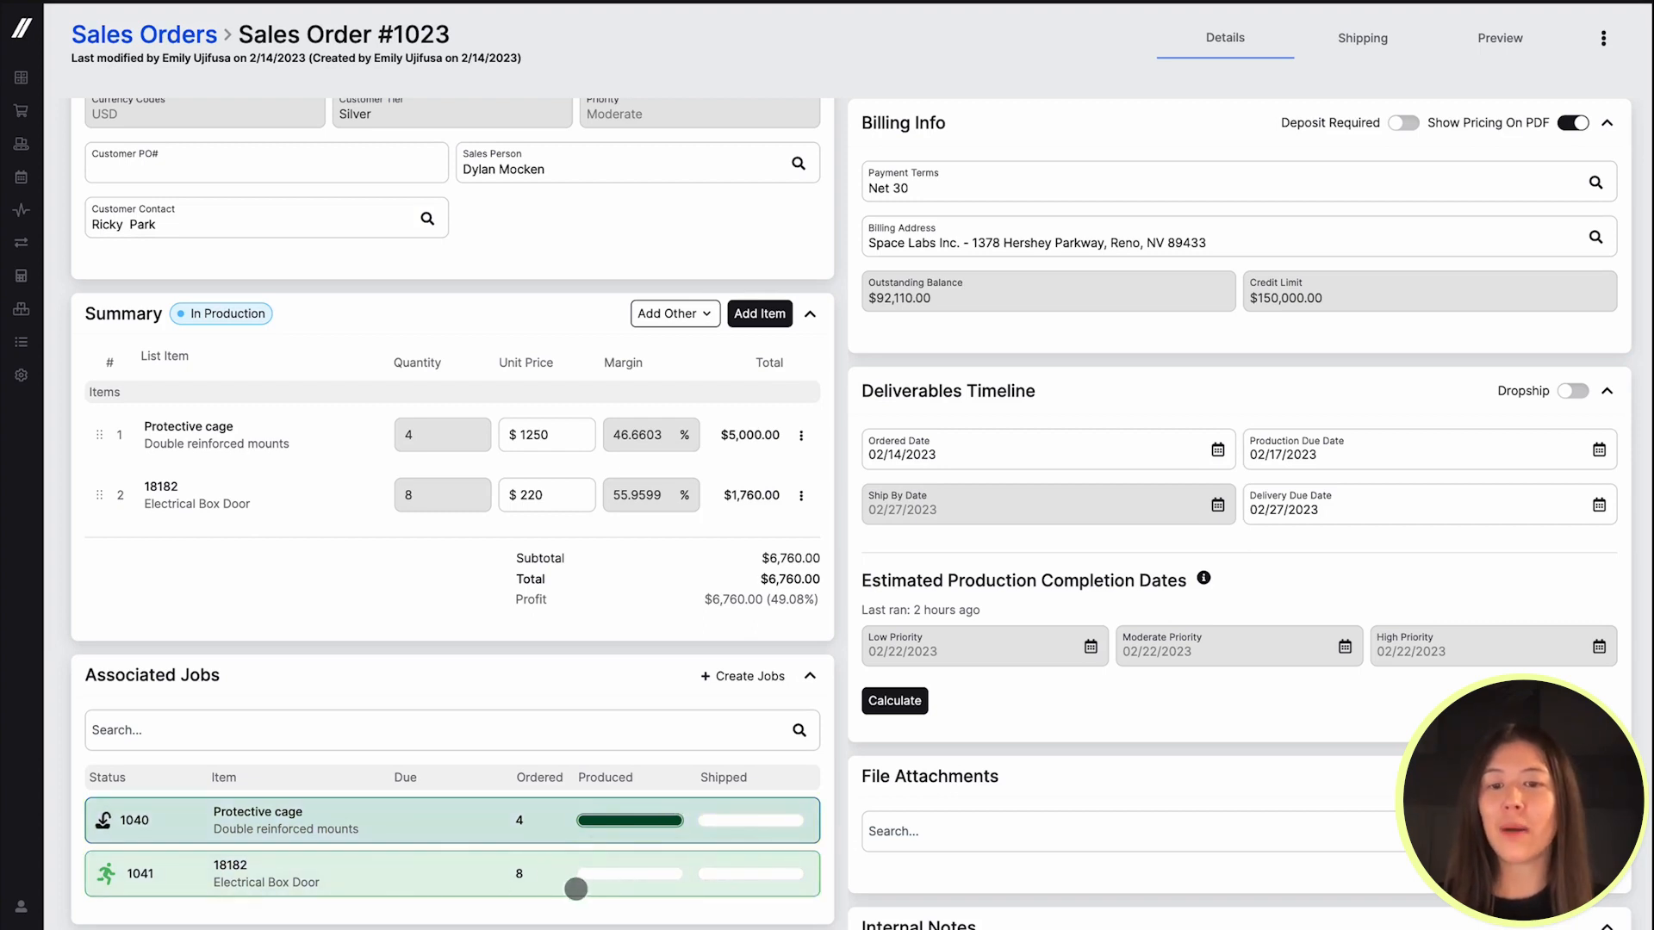
drag(575, 889, 622, 880)
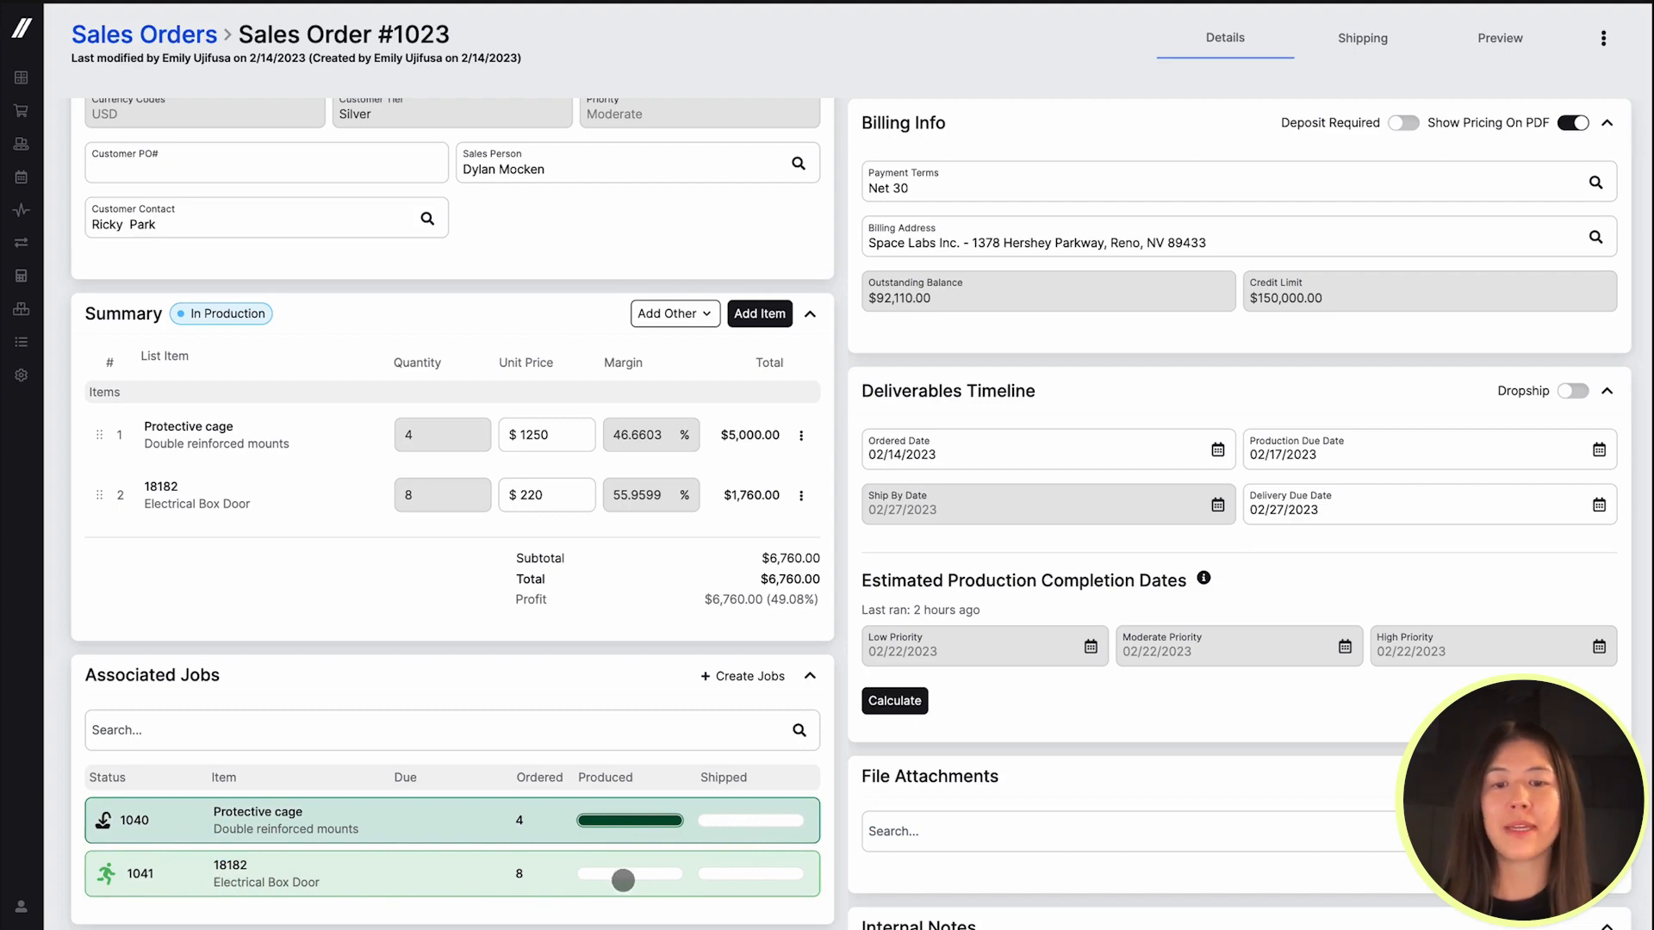
scroll(down, 3)
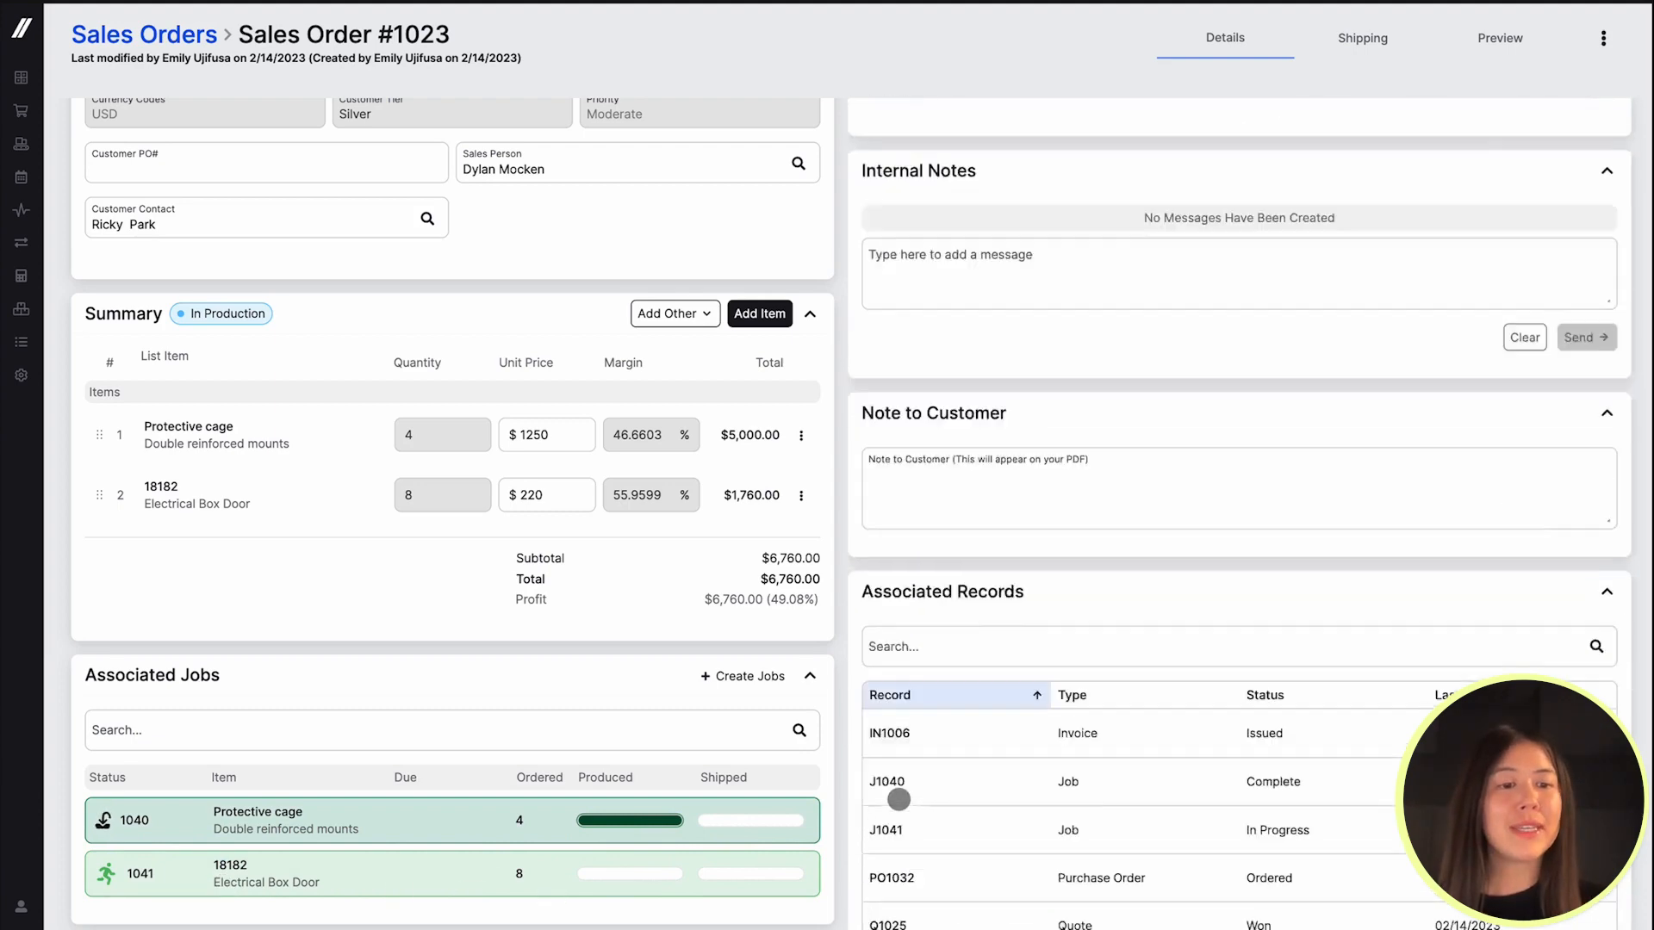
scroll(down, 3)
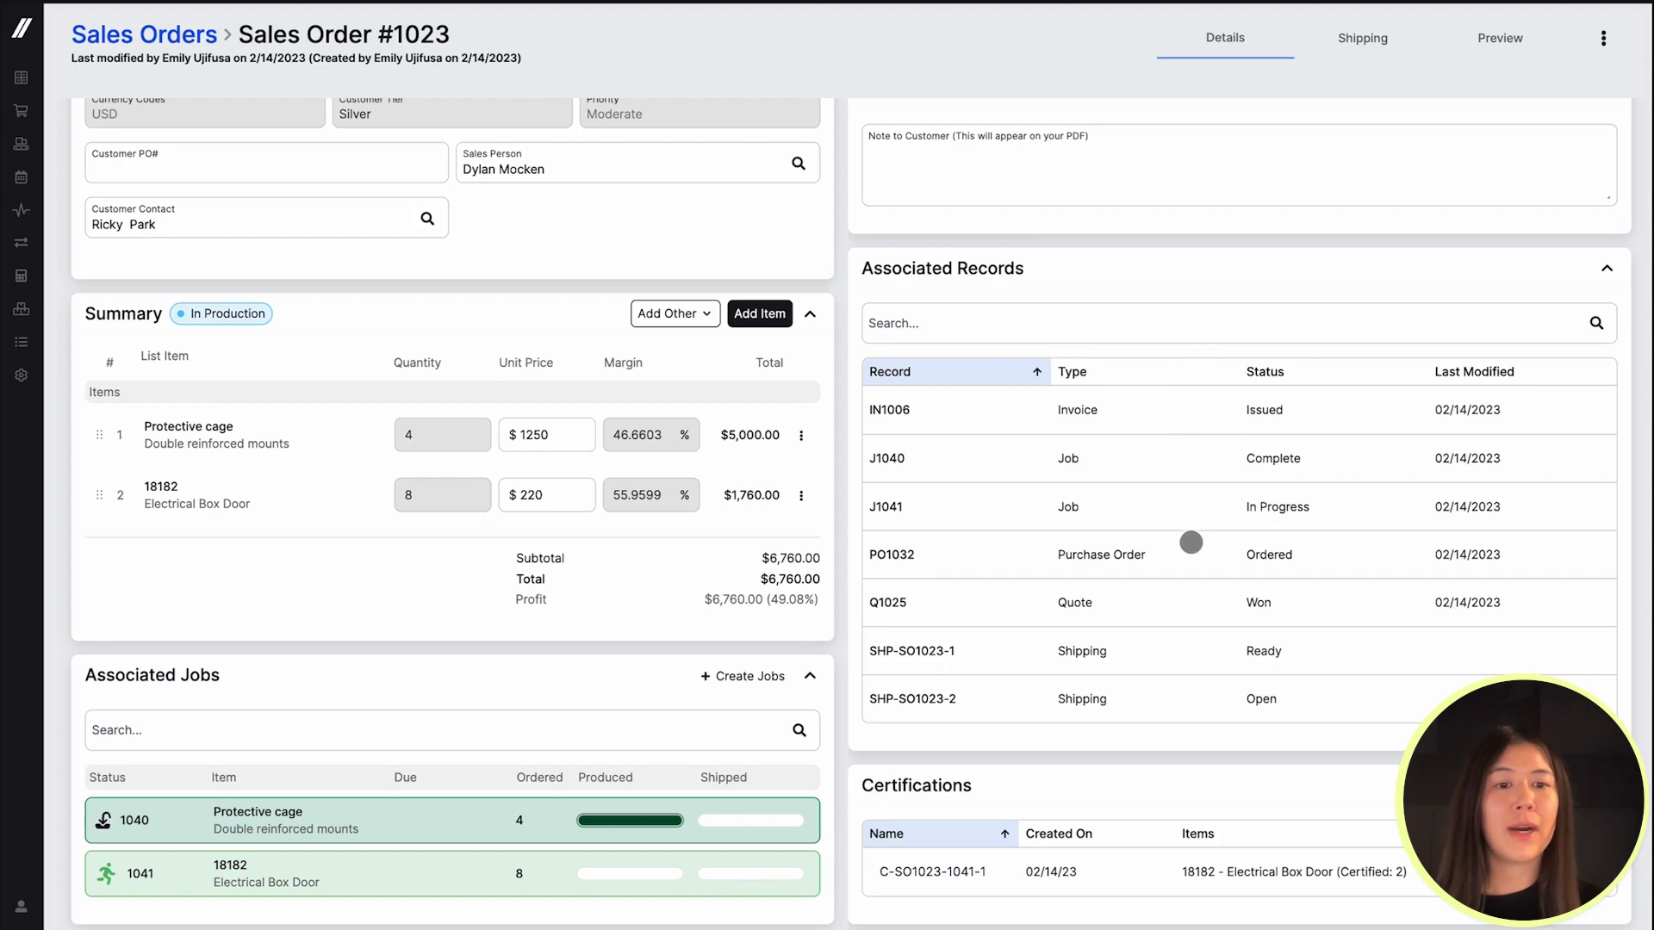
mouse_move(1175, 617)
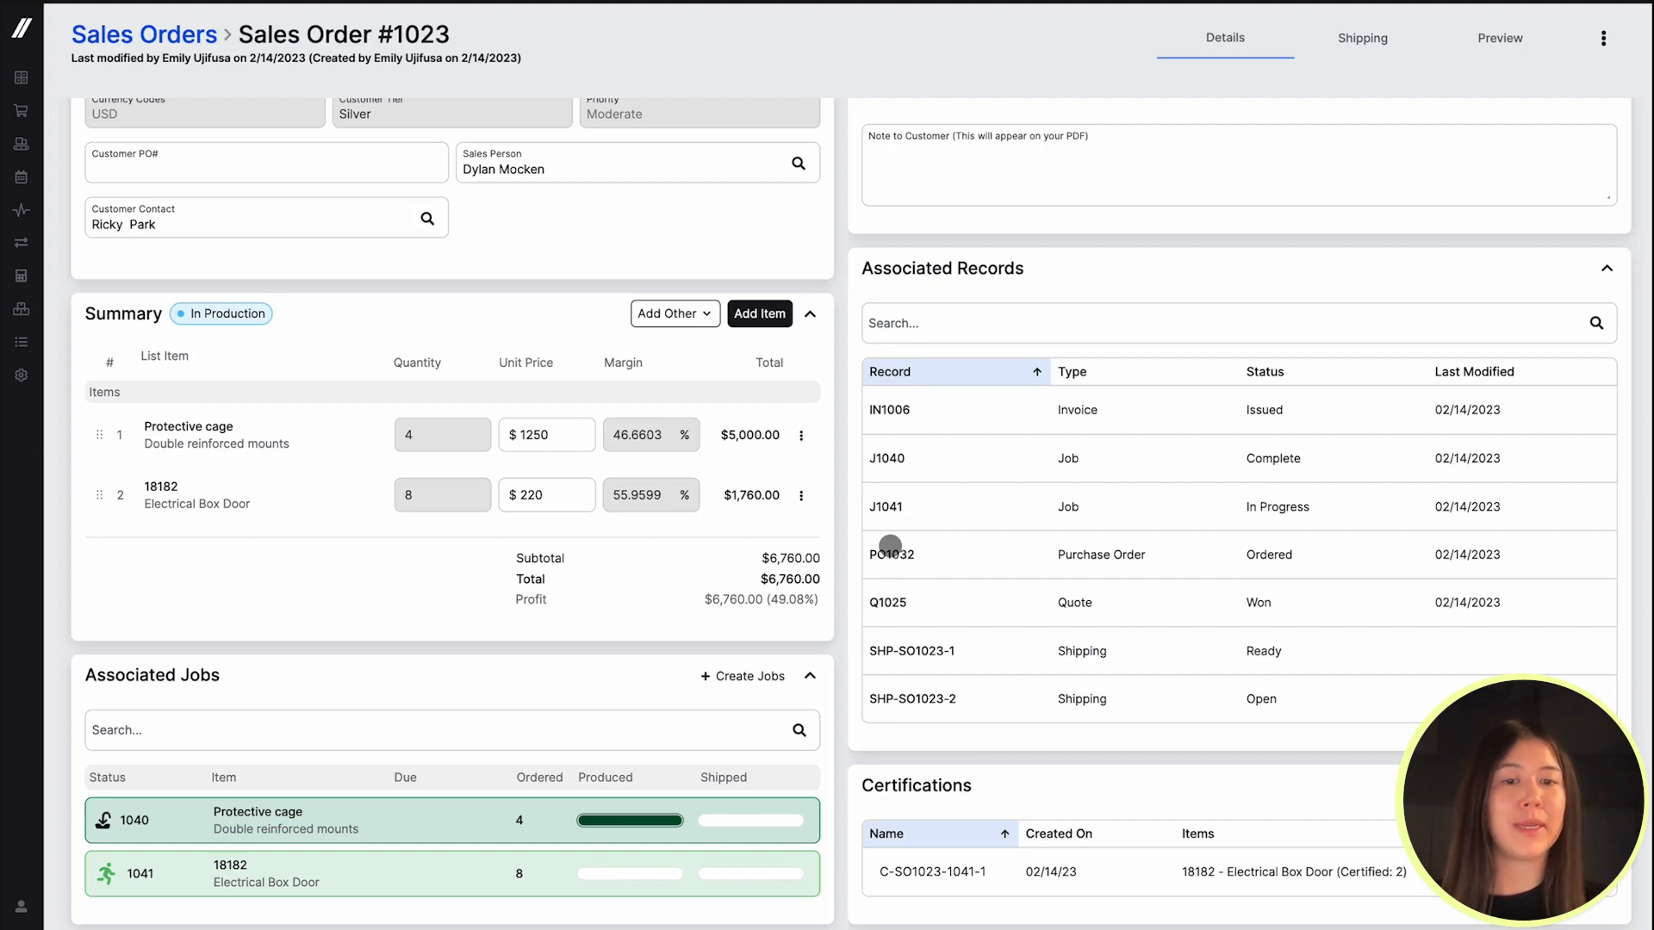
scroll(down, 3)
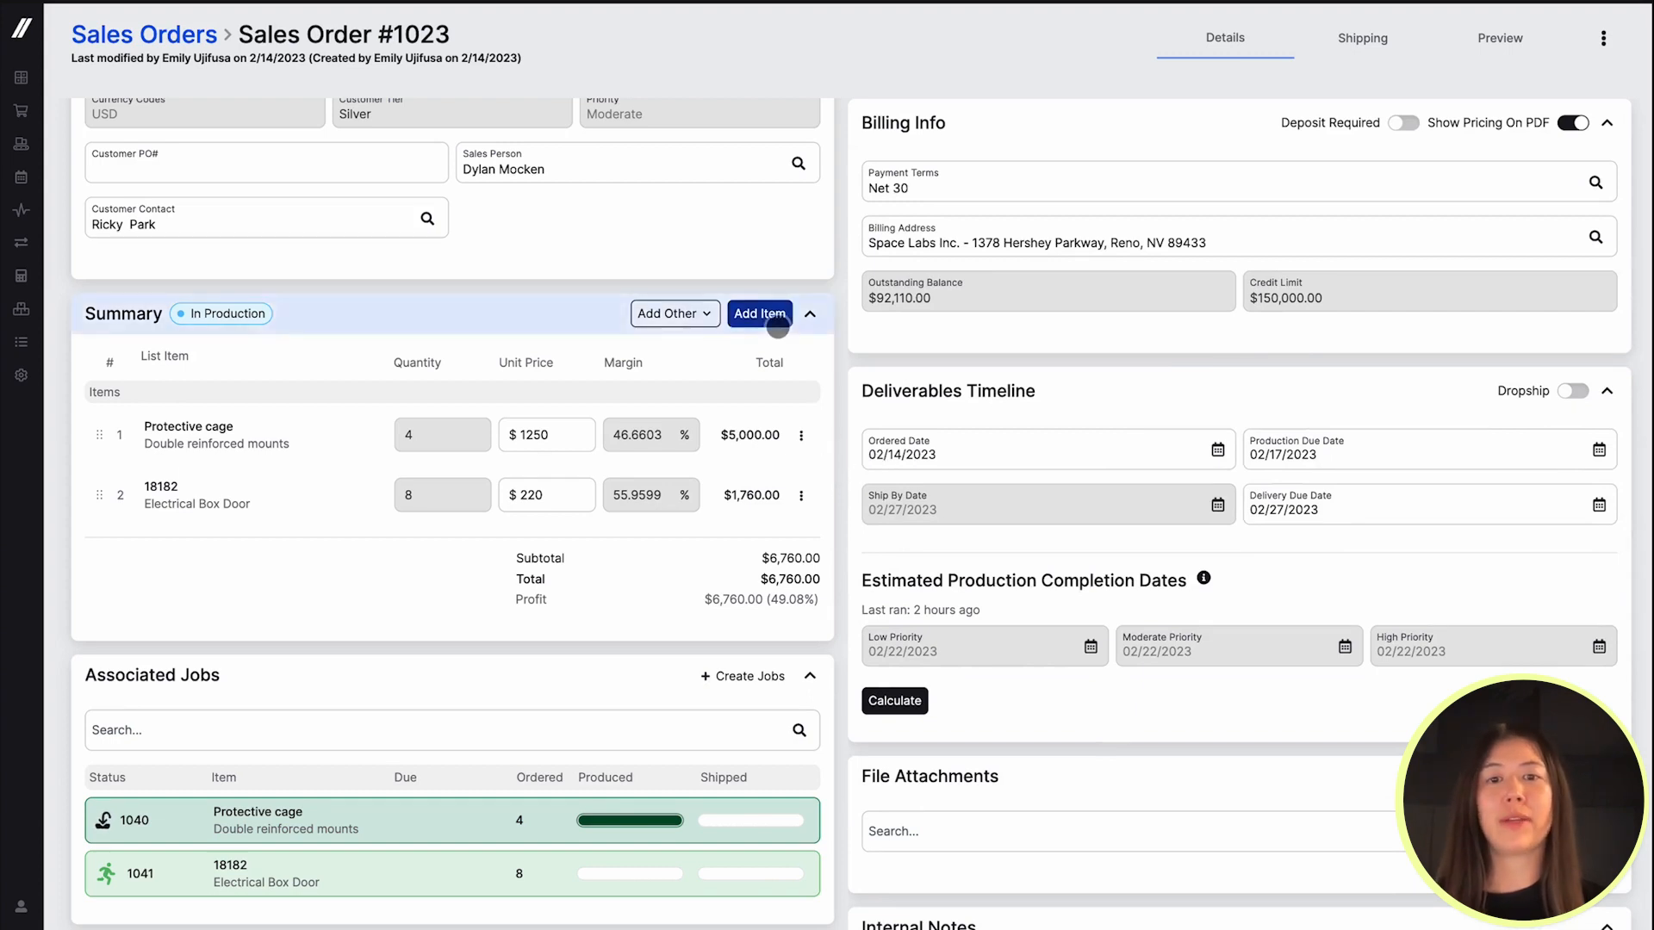
- Show the existing-item catalogue, then open job 1041 for the Electrical Box Door
click(760, 313)
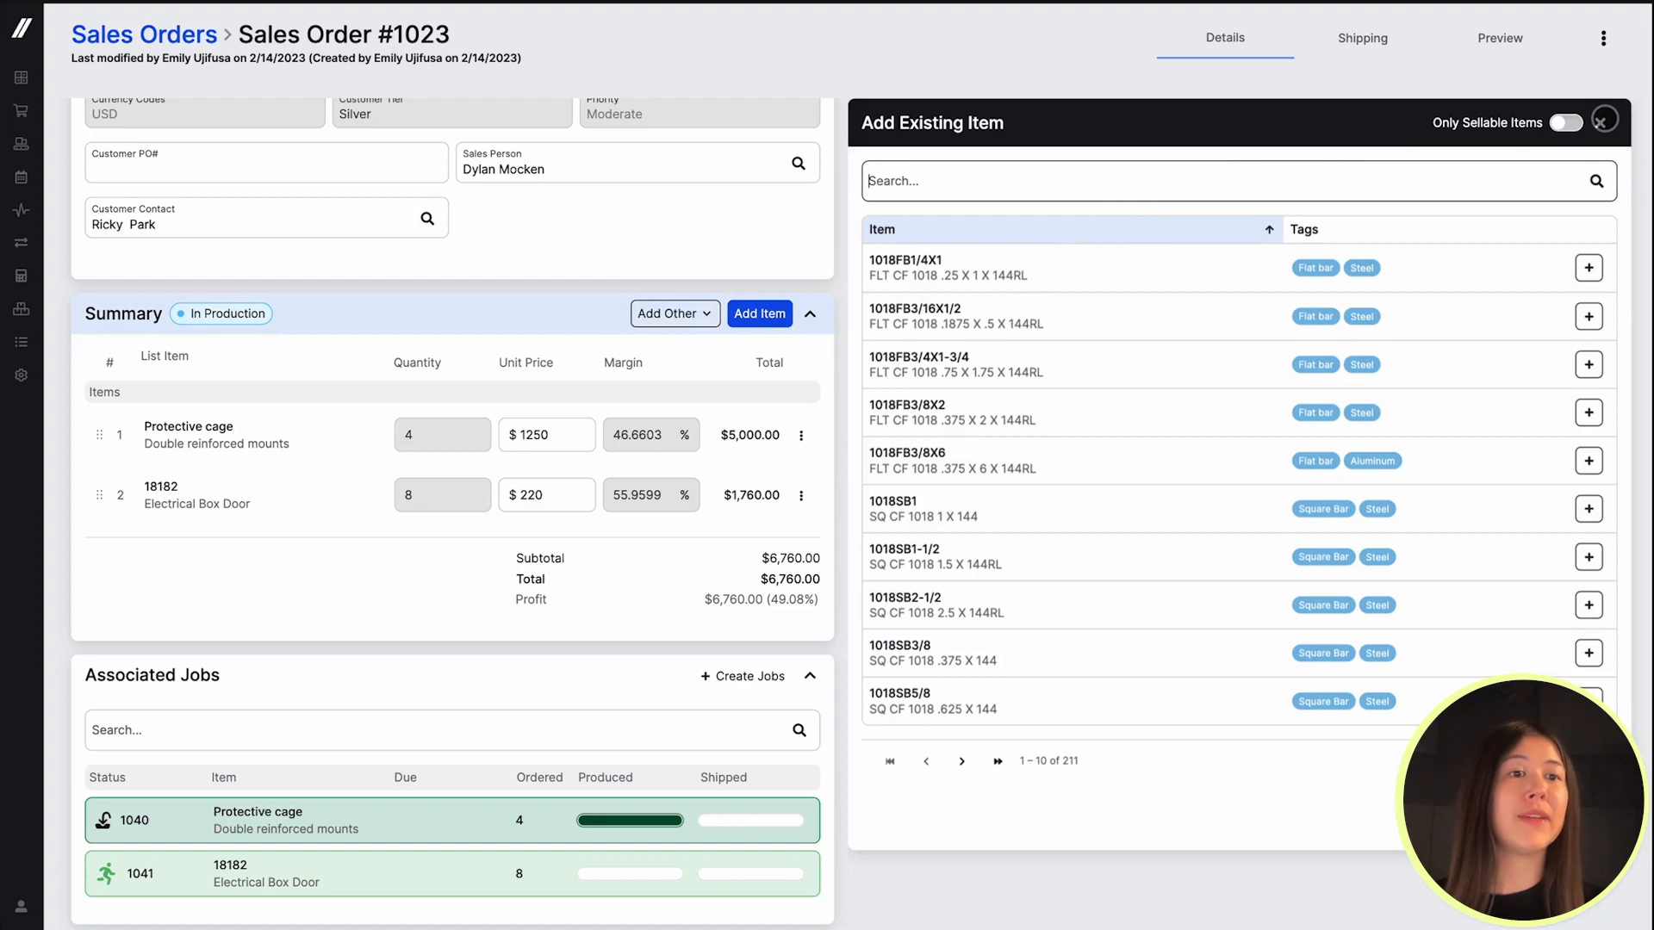
click(1604, 119)
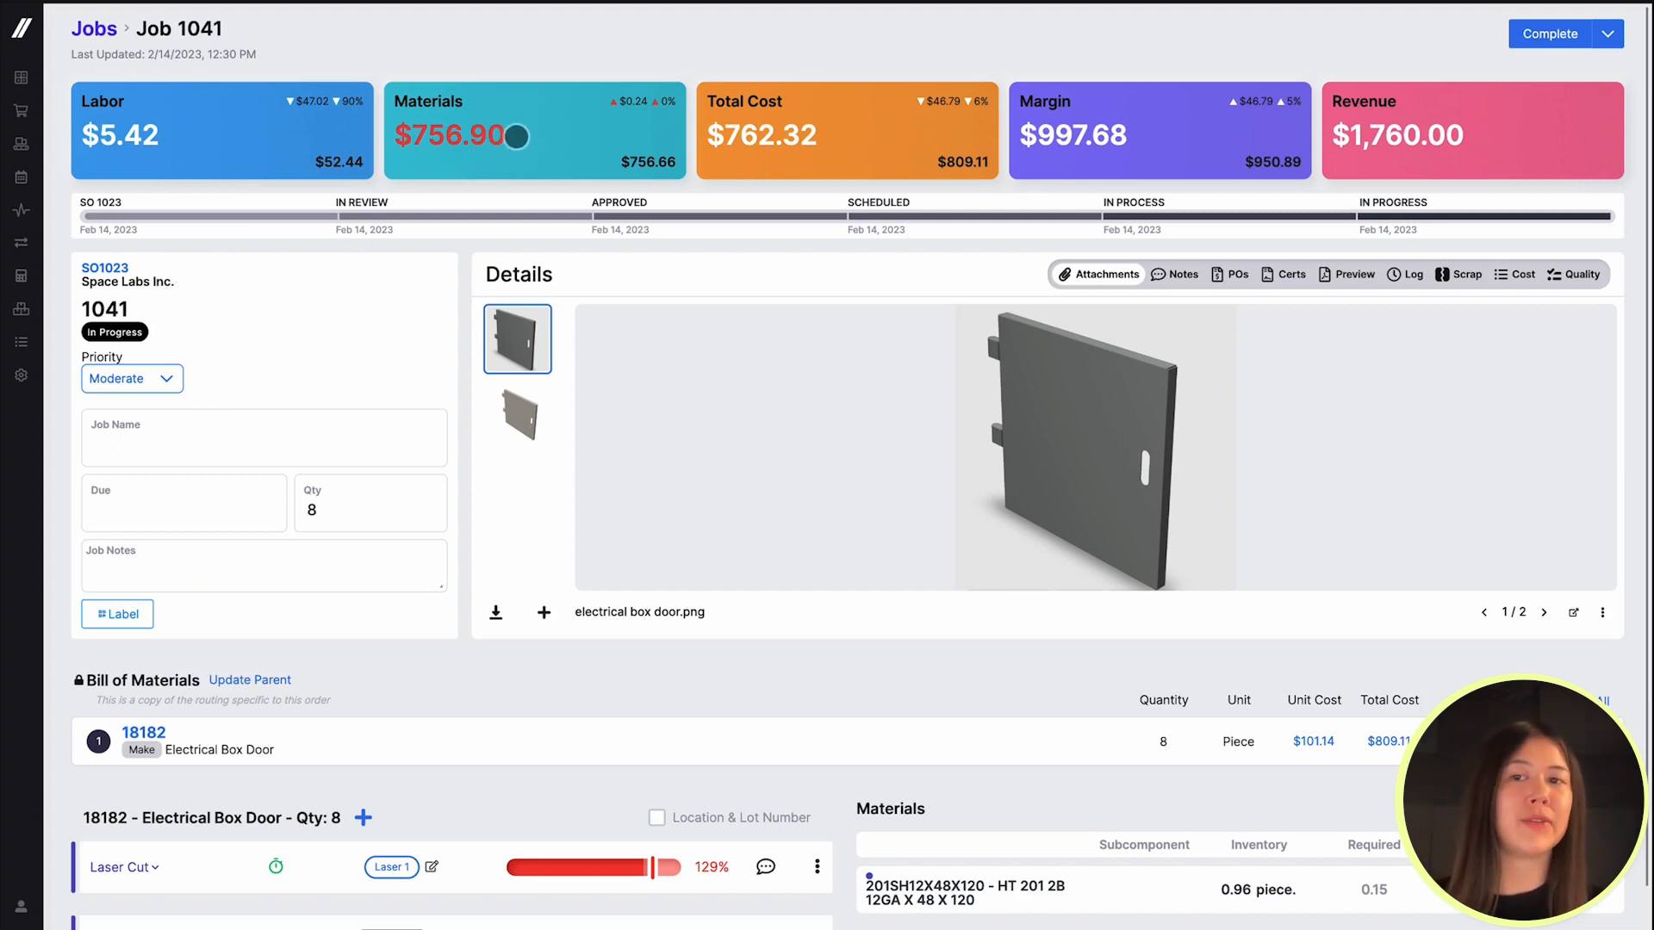
mouse_move(699, 200)
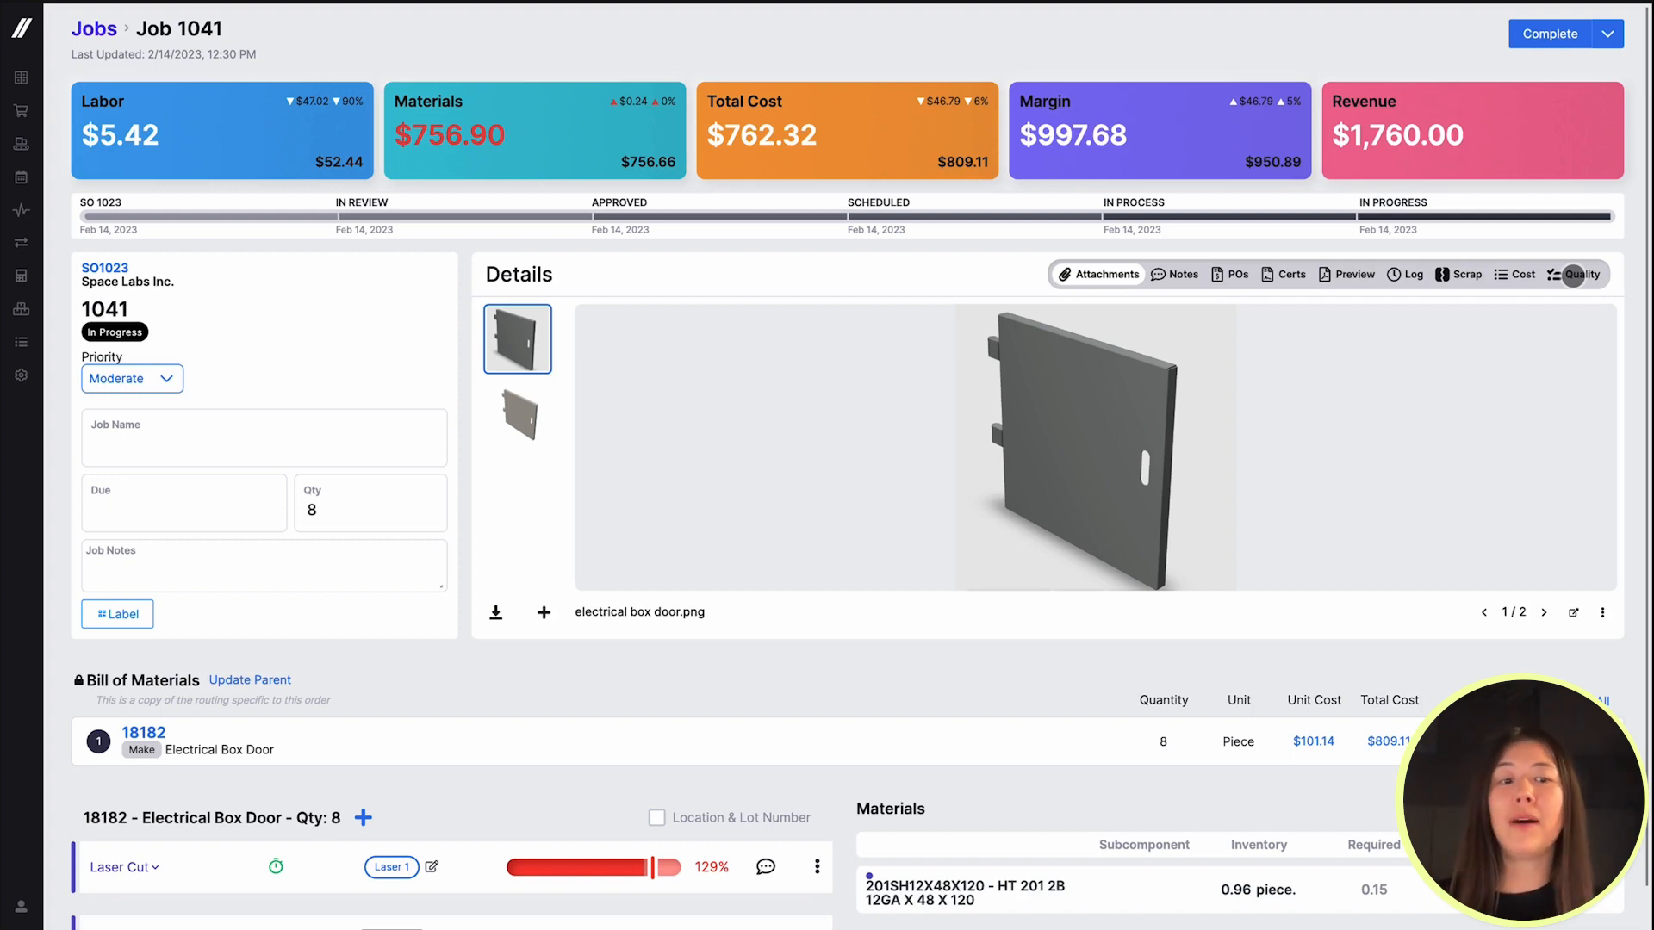
- Review job 1041's quality checkpoint results
click(1576, 274)
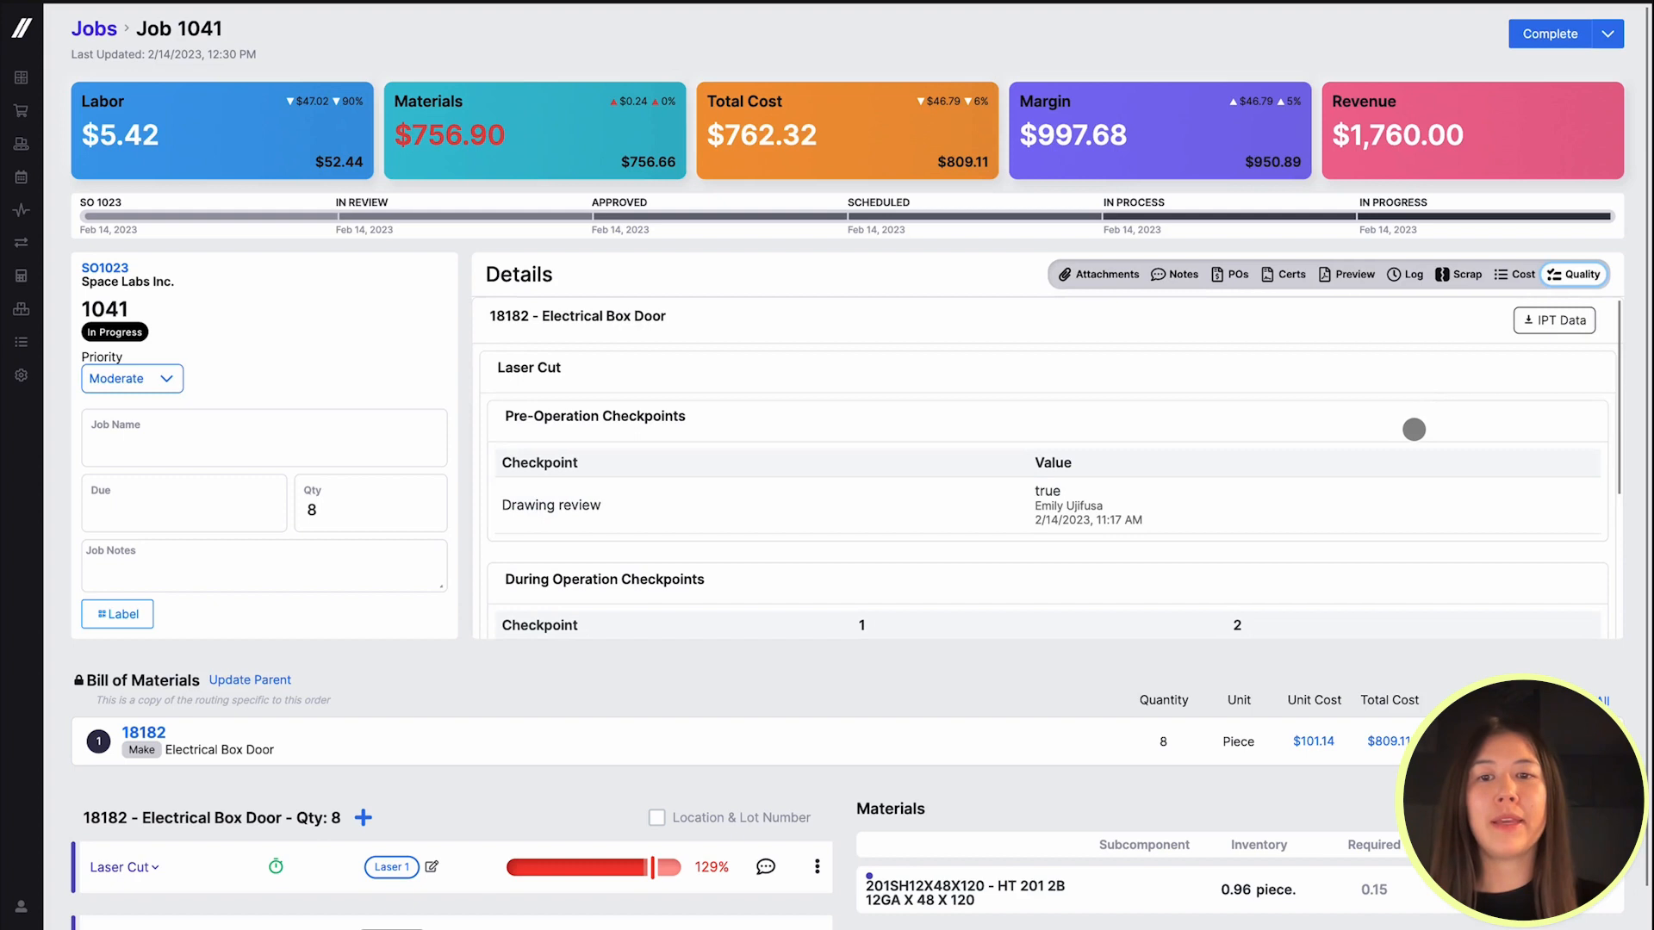
scroll(down, 3)
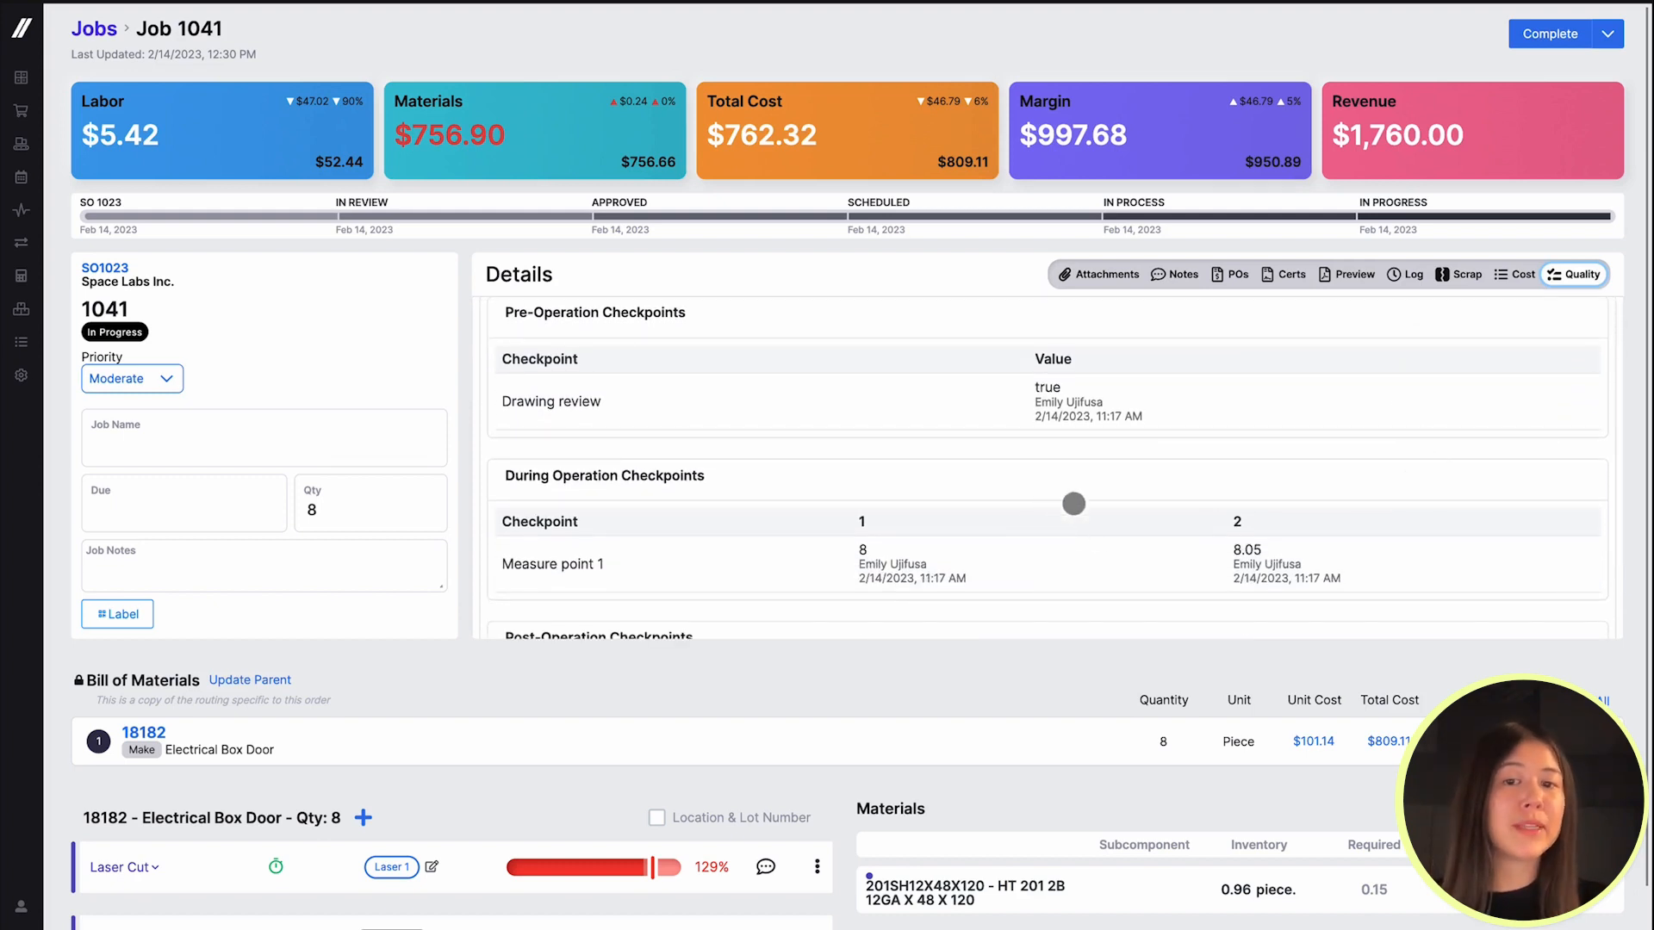
scroll(down, 3)
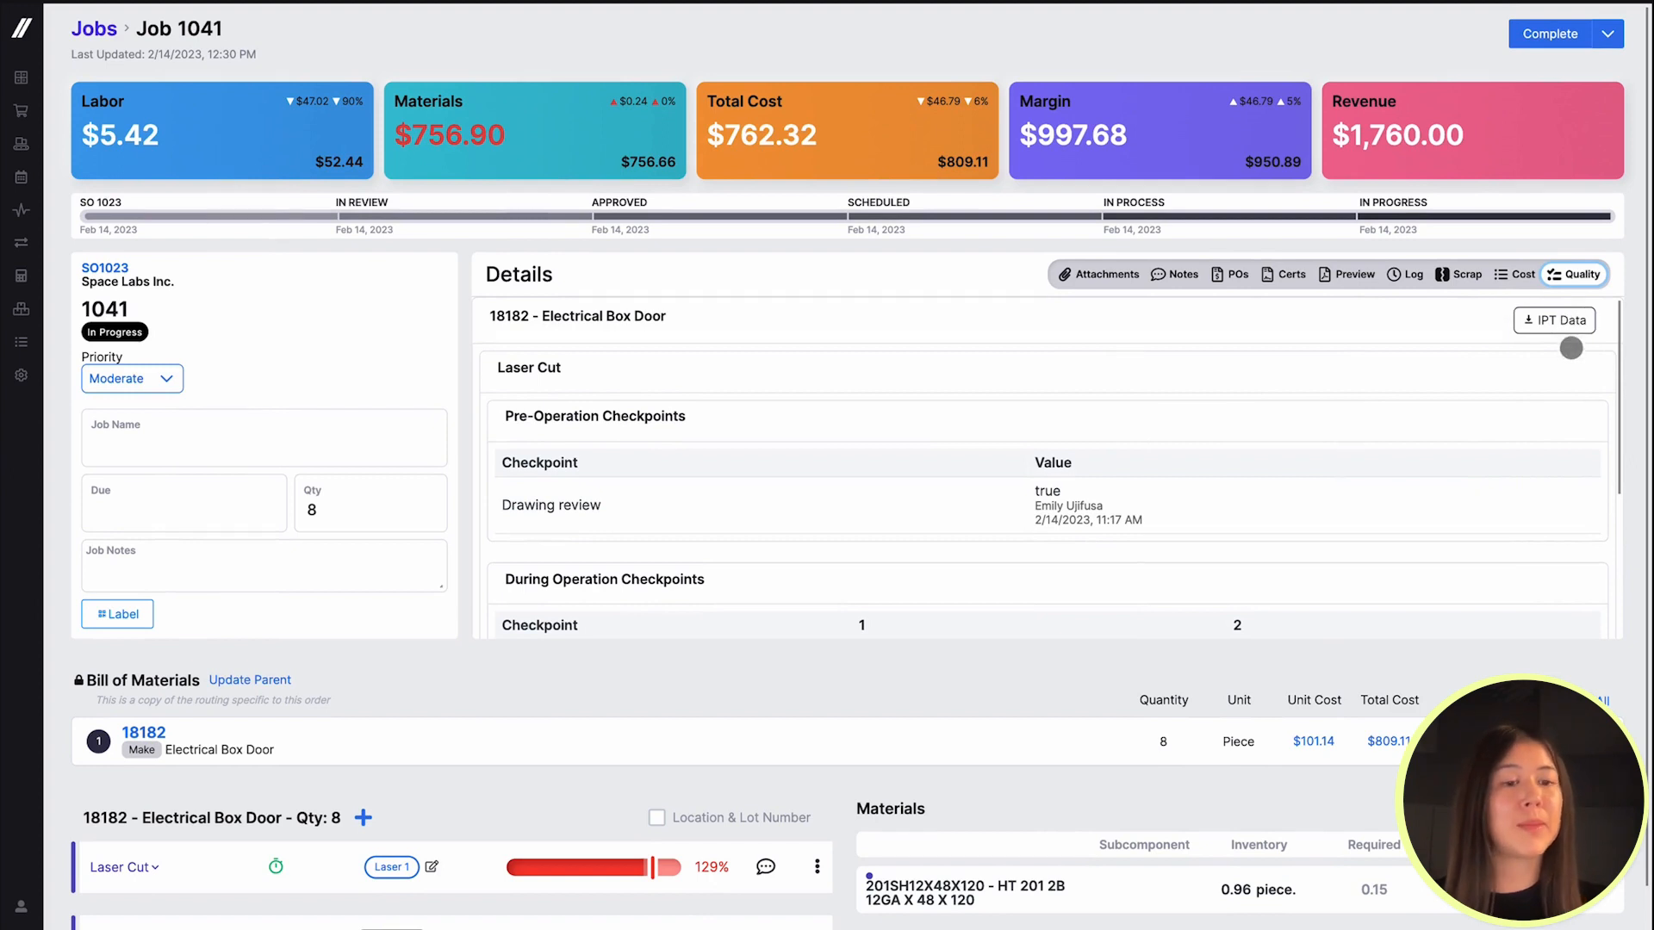
- Show job 1041's certifications, including C-SO1023-1041 with two certified items
click(1283, 274)
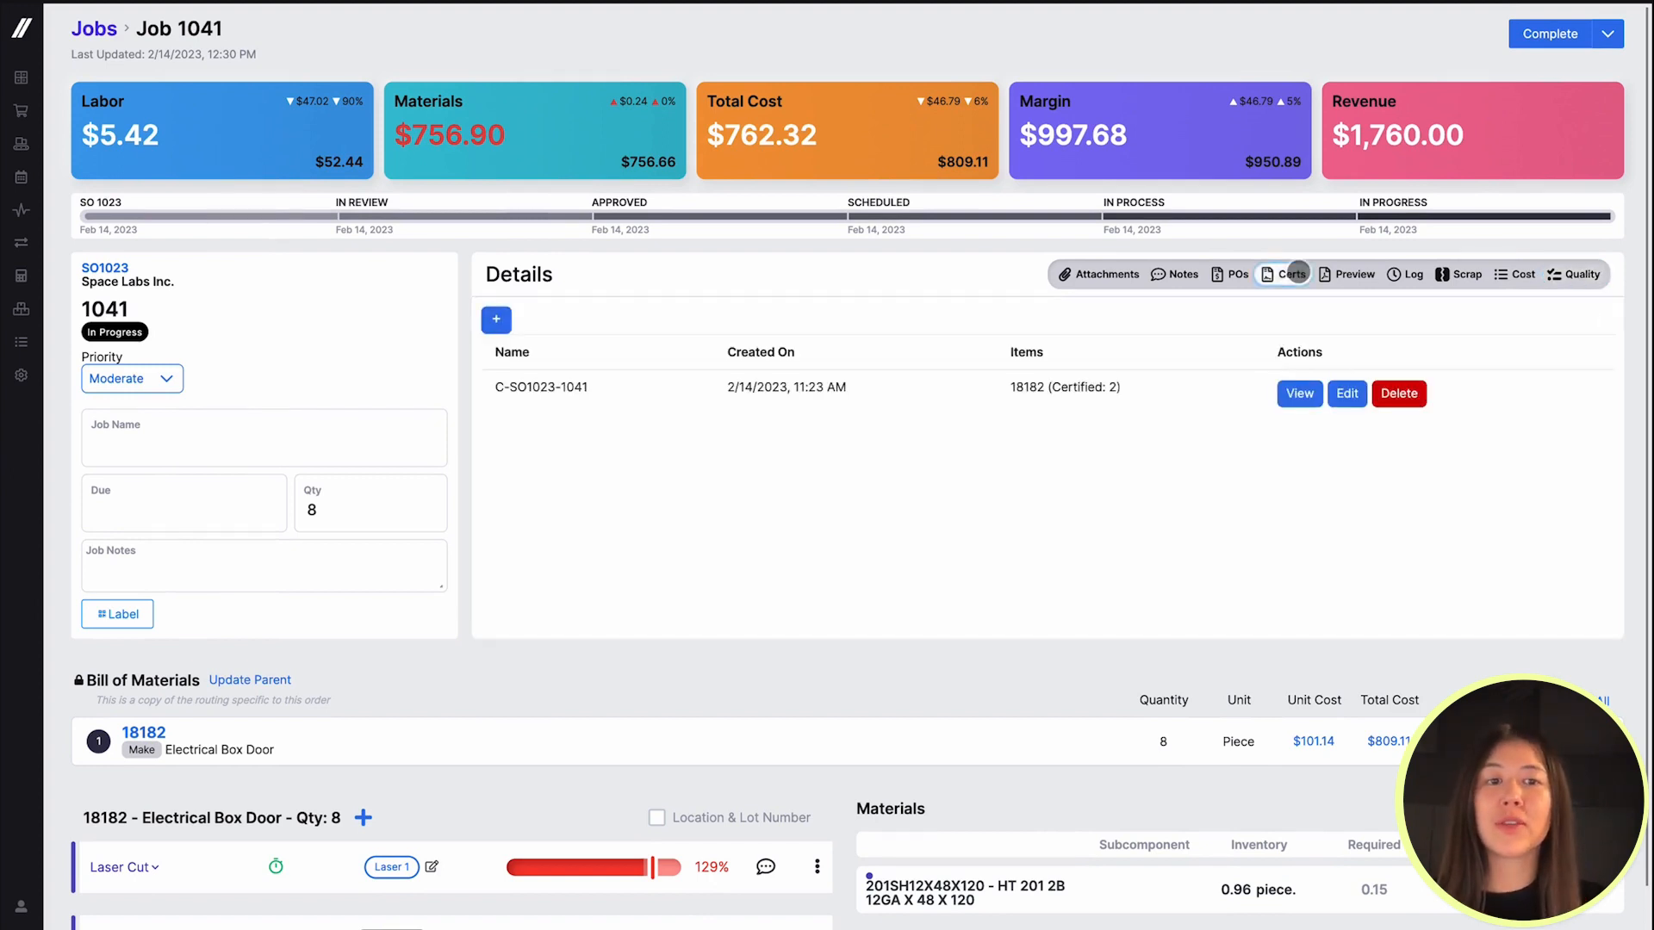
click(1289, 274)
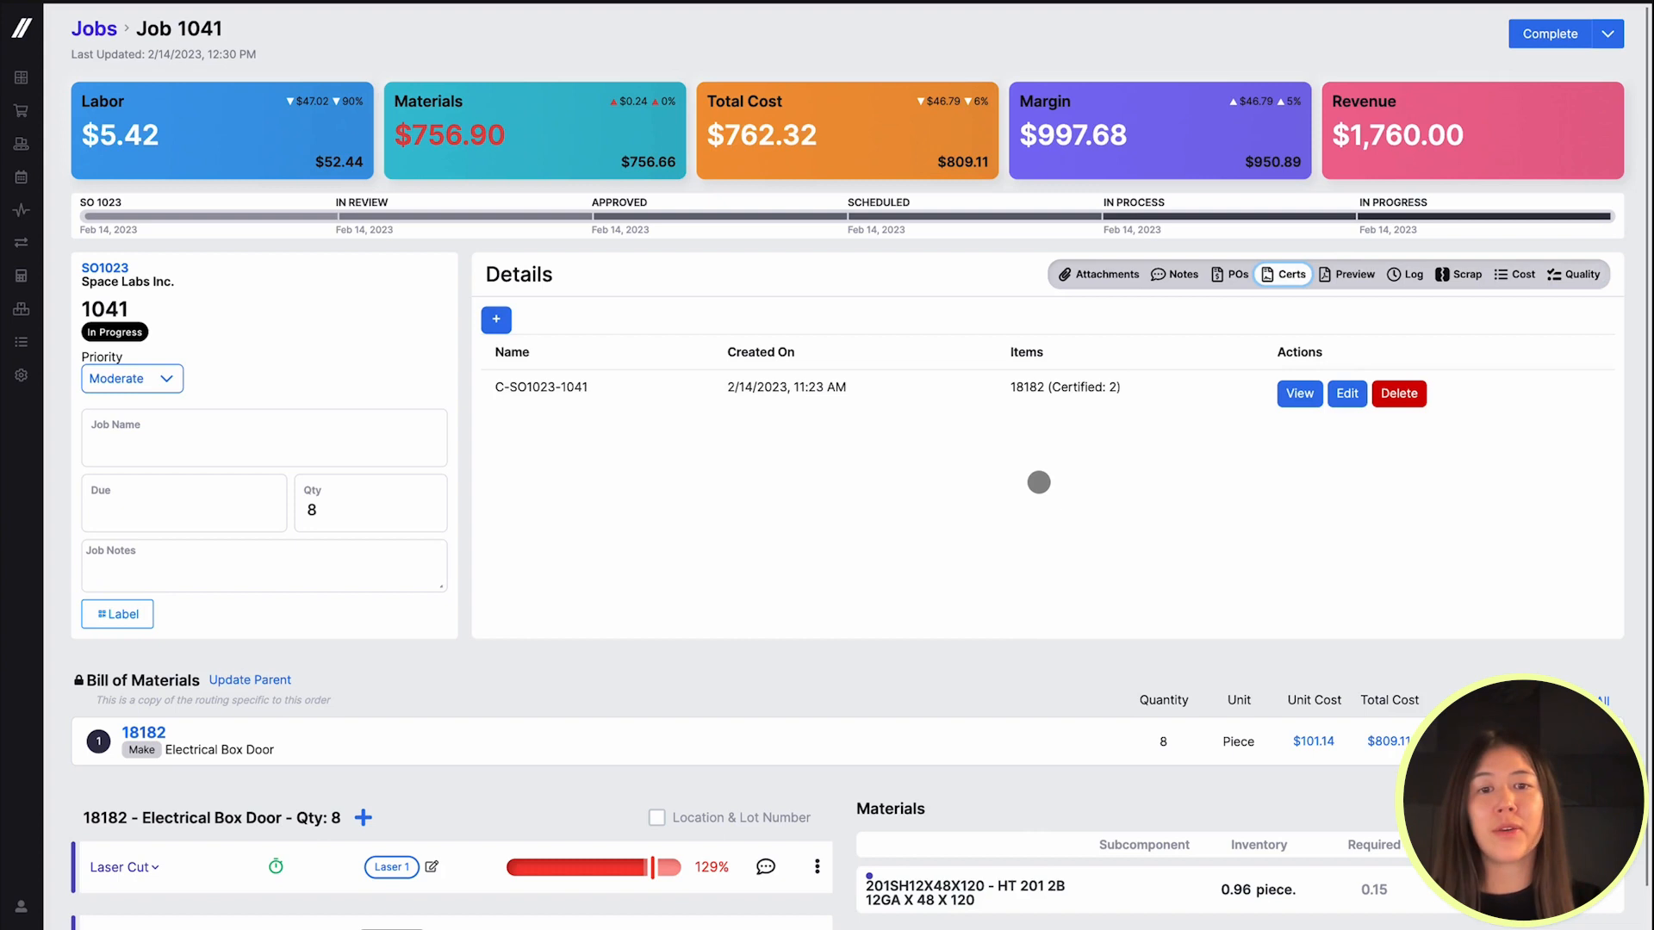